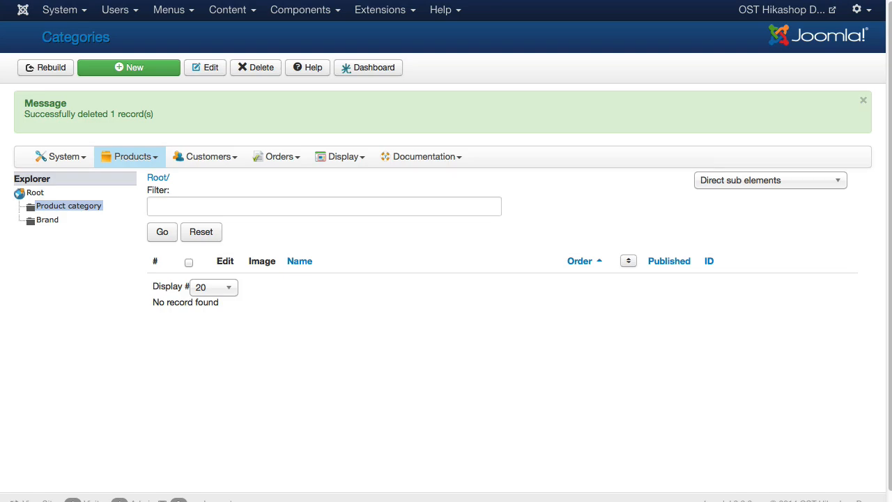
mouse_move(30, 195)
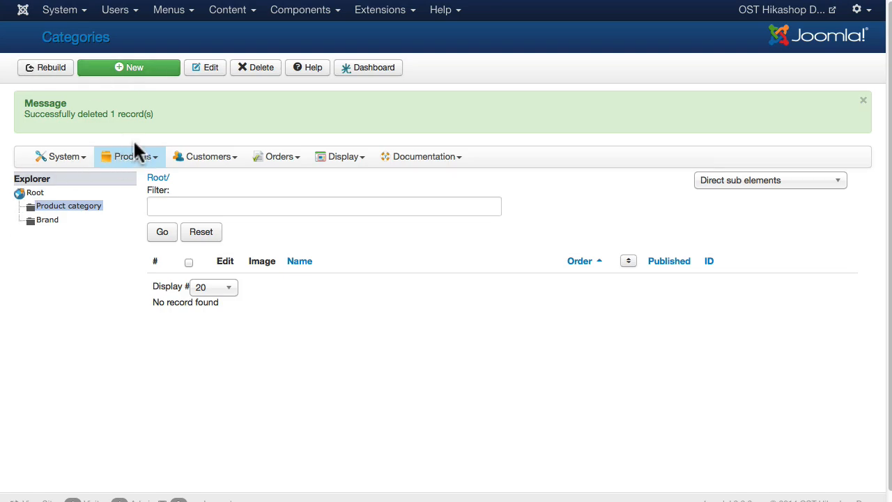
- Start a new category named Books with description "These are our great books for sale."
click(863, 101)
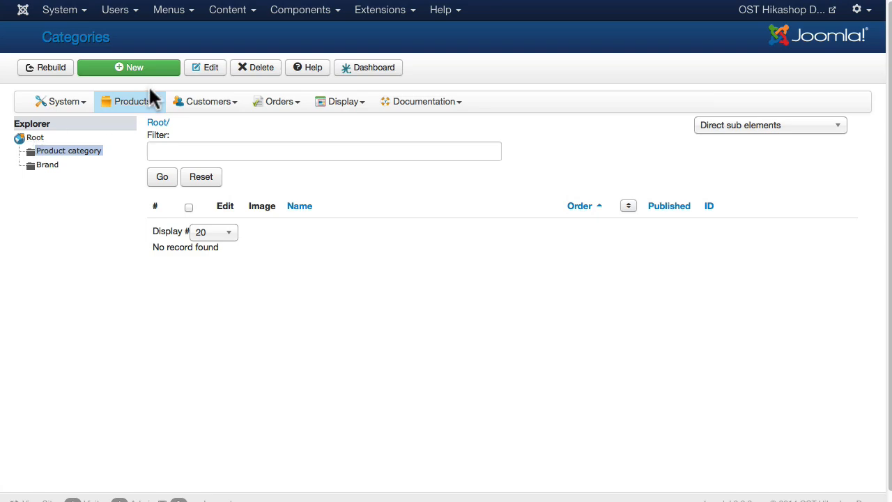
click(128, 66)
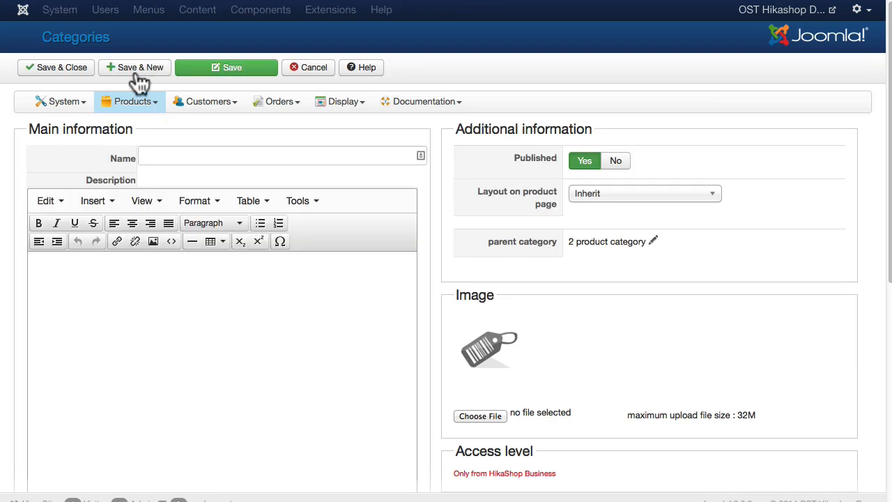
click(279, 156)
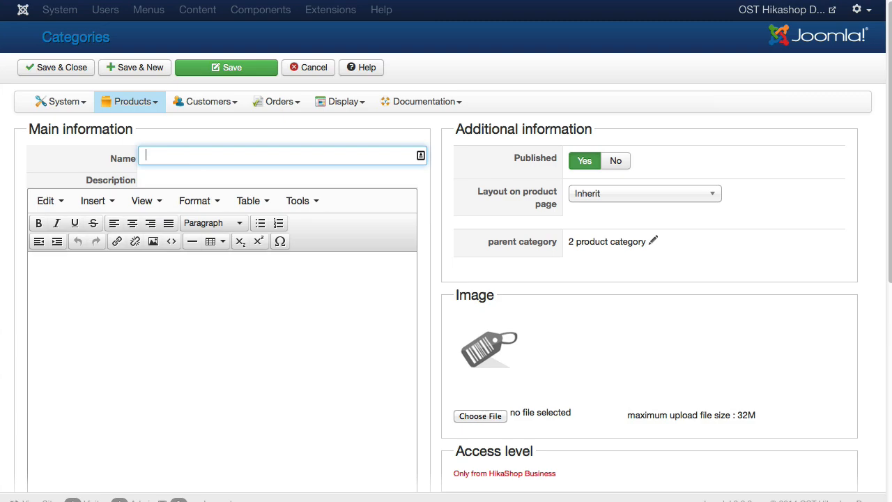
text(B)
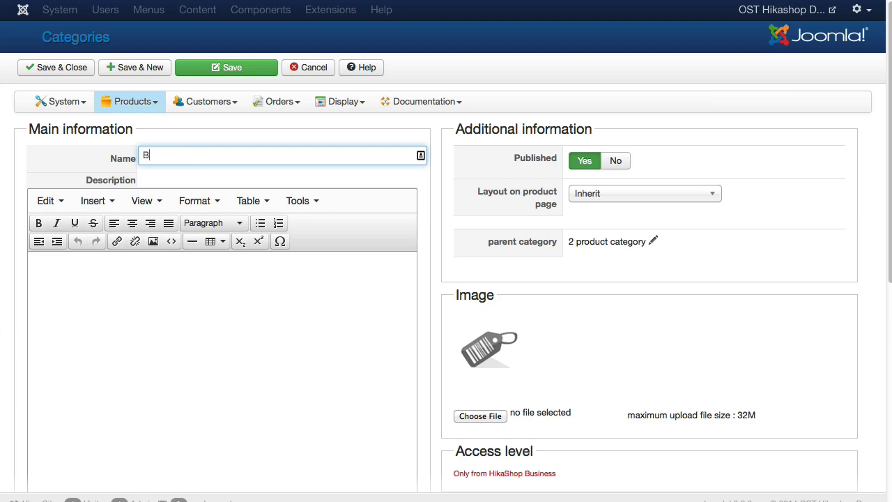
text(ooks)
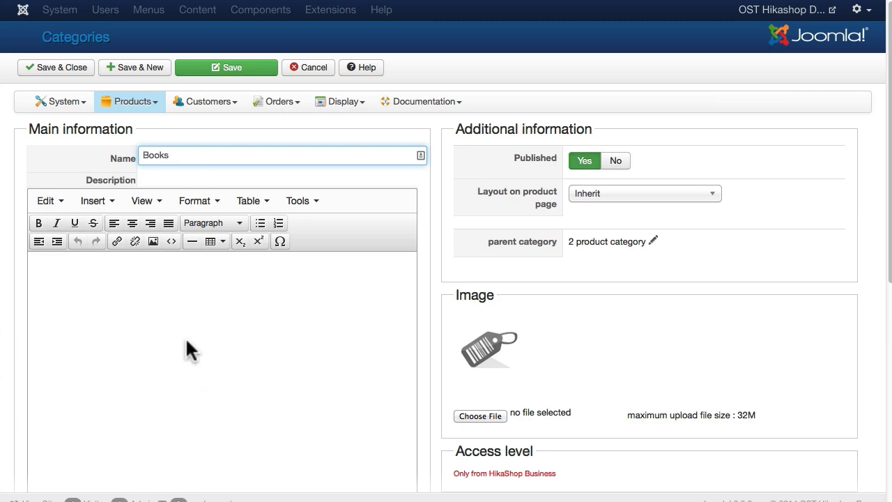
text(These are)
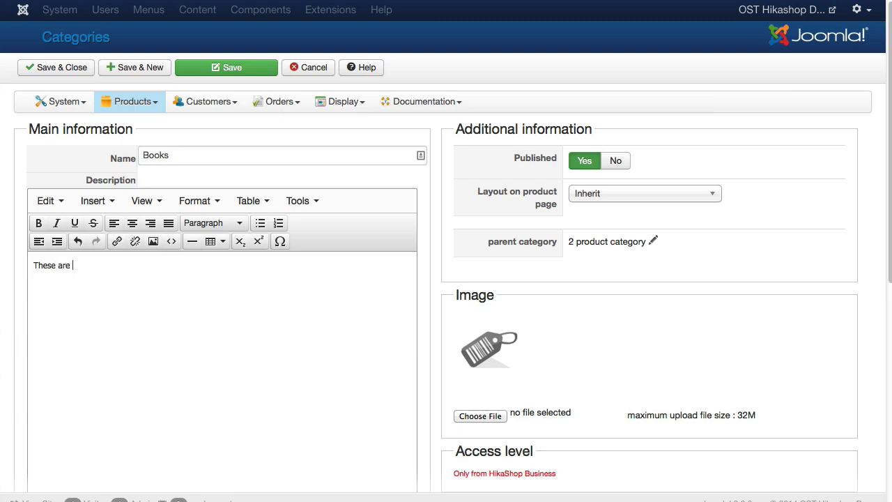
text(our great books for sale.)
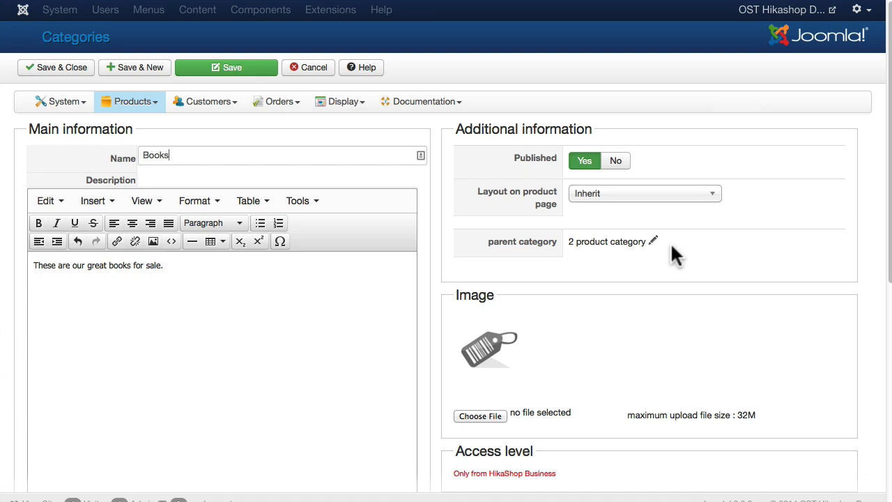
scroll(down, 3)
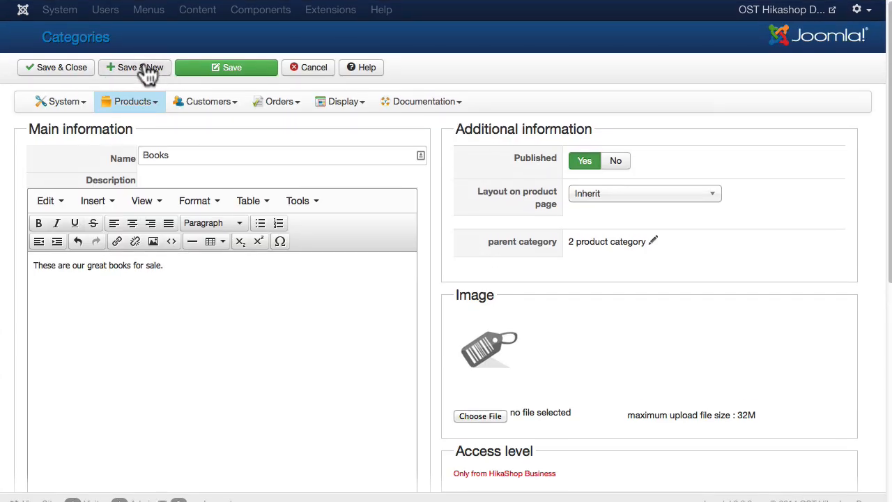
- Save Books via Save & New, then enter name Videos and description "What our great videos"
click(133, 67)
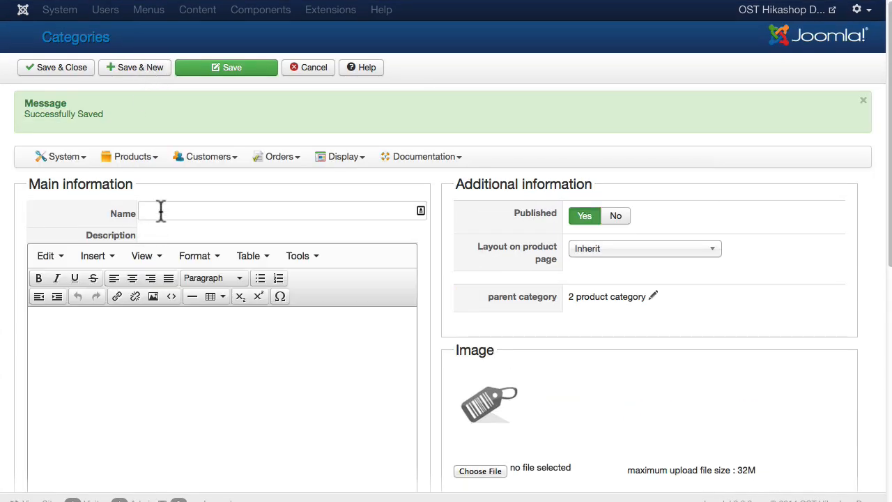
text(Videos)
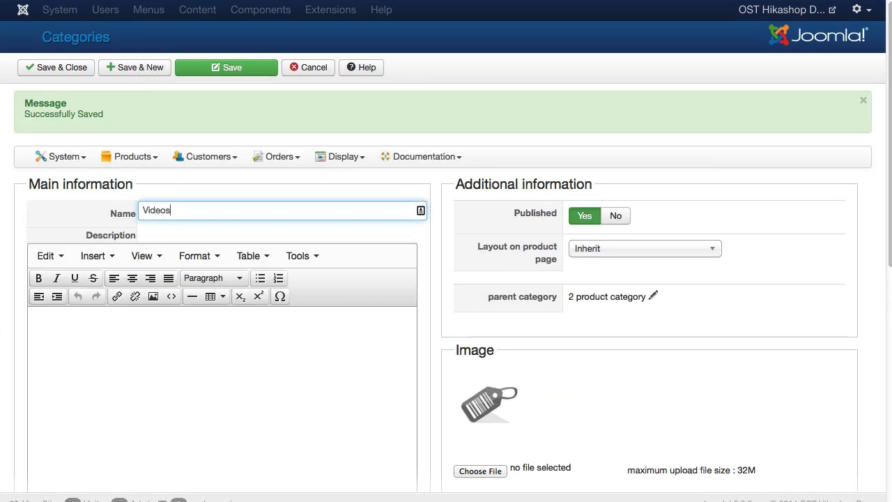
text(What our gray v)
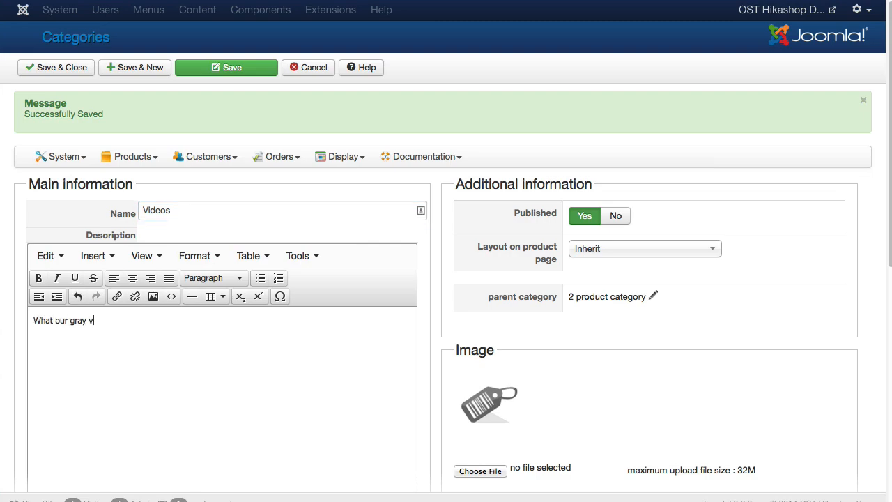
text(reat videos)
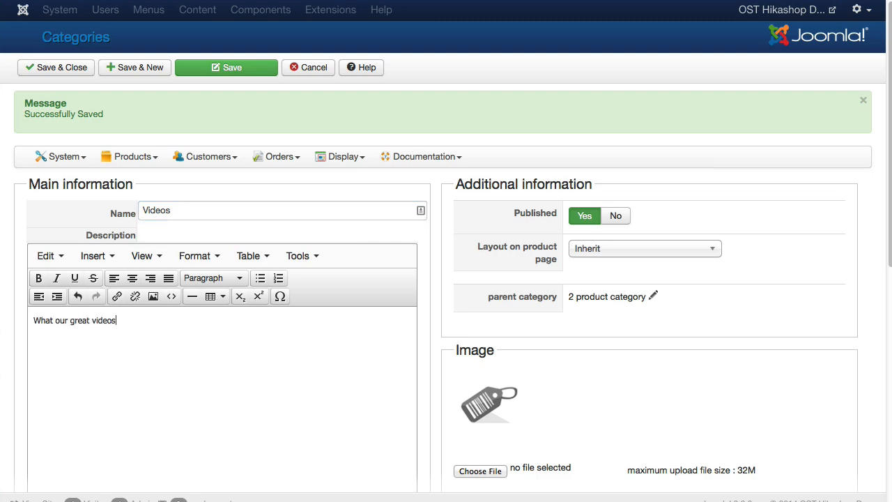
mouse_move(630, 313)
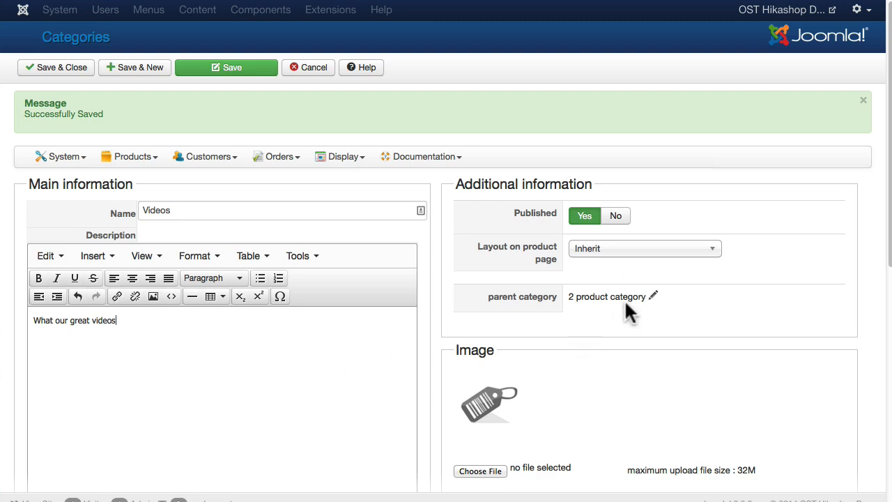
mouse_move(543, 443)
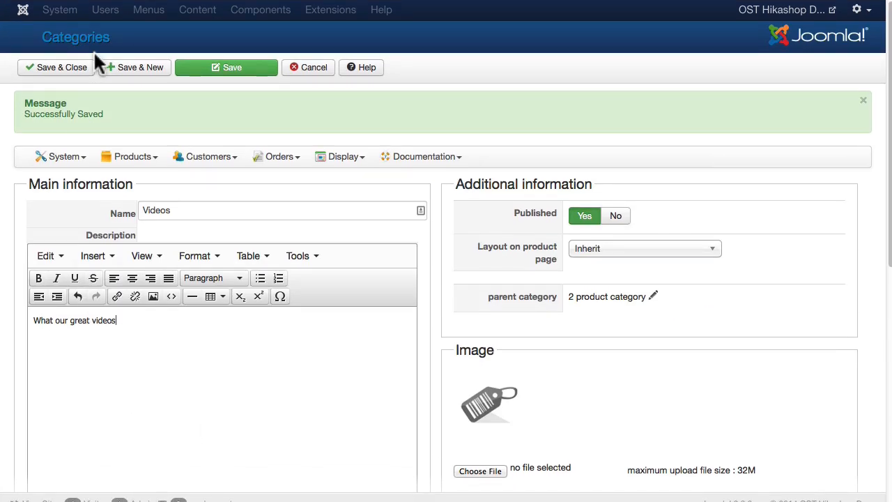
- Attach the Fotolia JPG image to the Videos category and save it
click(61, 67)
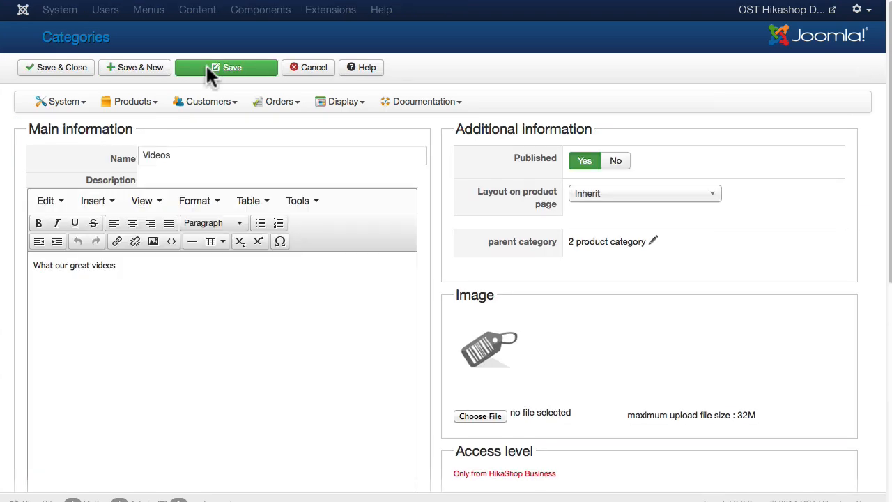
click(479, 415)
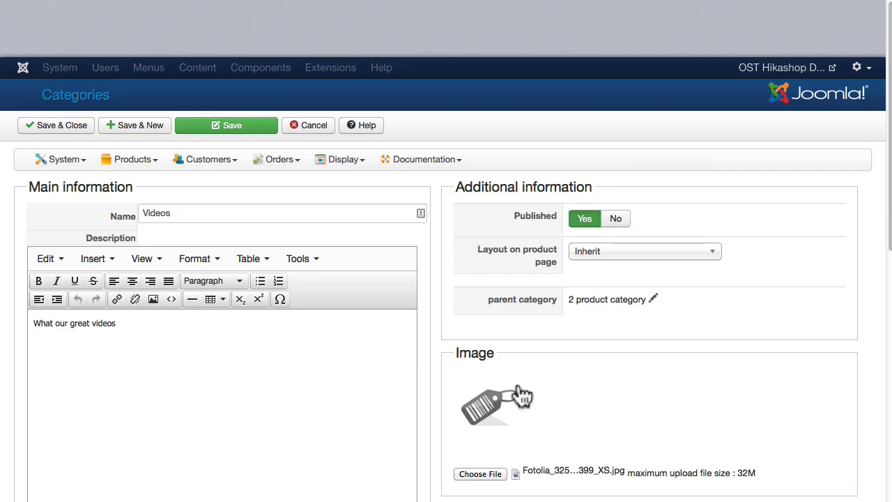
scroll(down, 3)
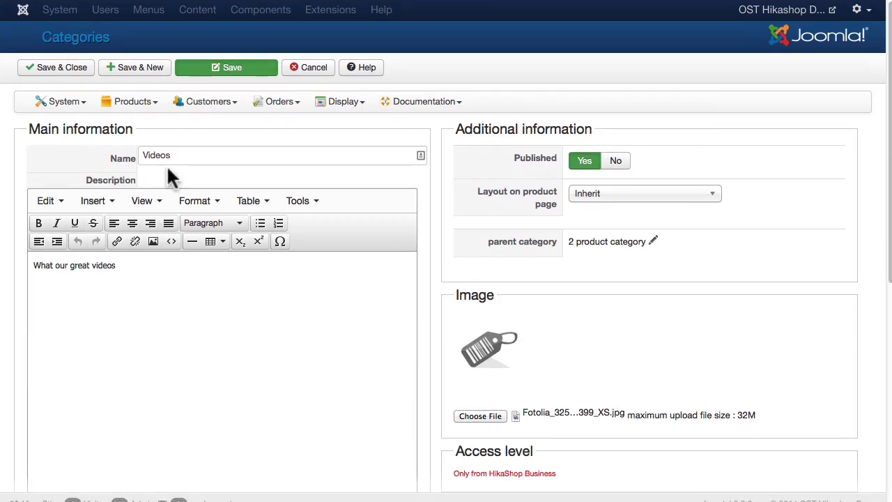
click(226, 67)
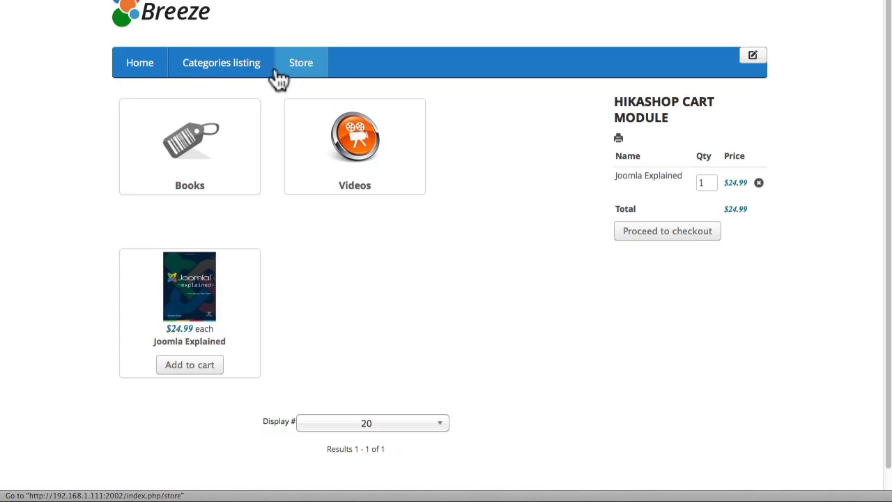
mouse_move(186, 146)
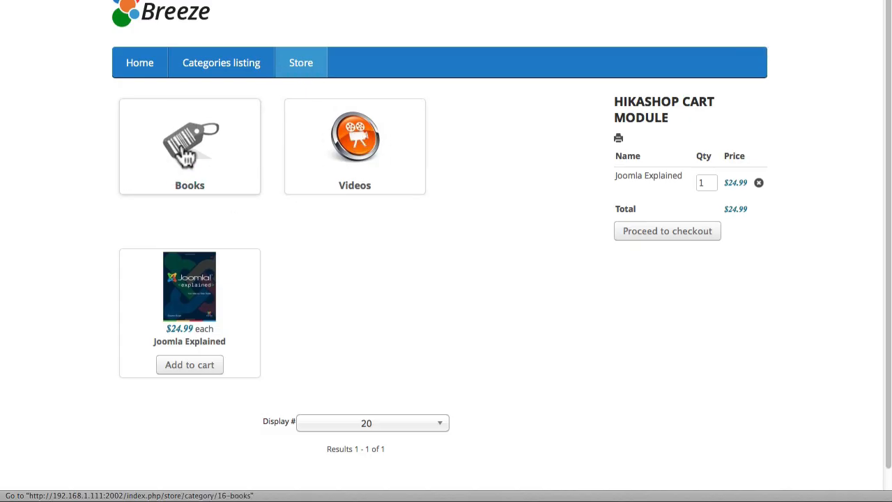
mouse_move(190, 286)
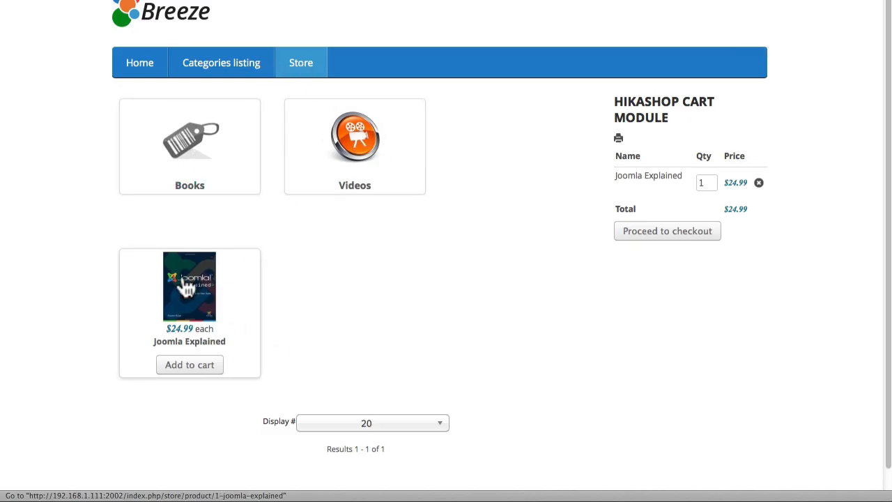
mouse_move(98, 251)
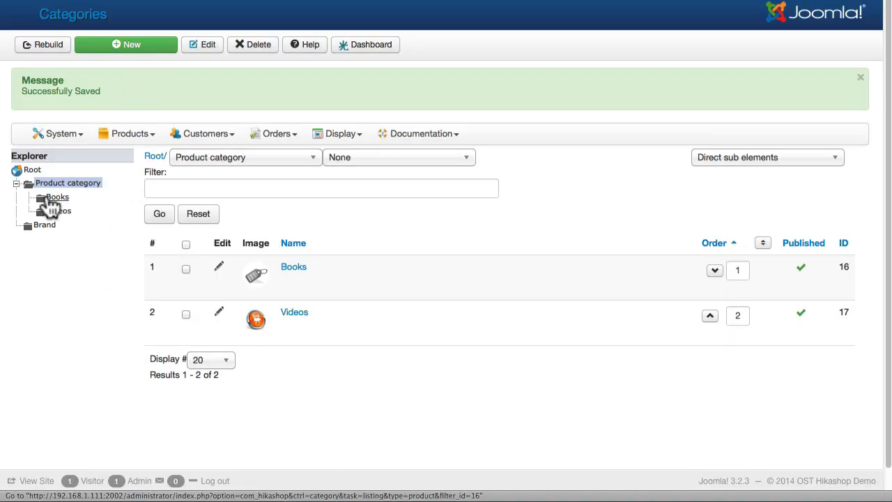
- Assign the Books category to the Joomla Explained product and save it
click(127, 134)
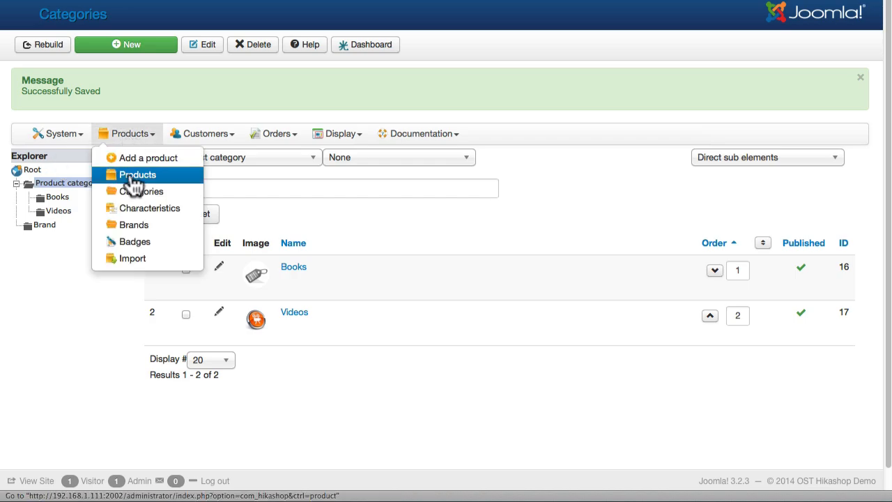
click(137, 174)
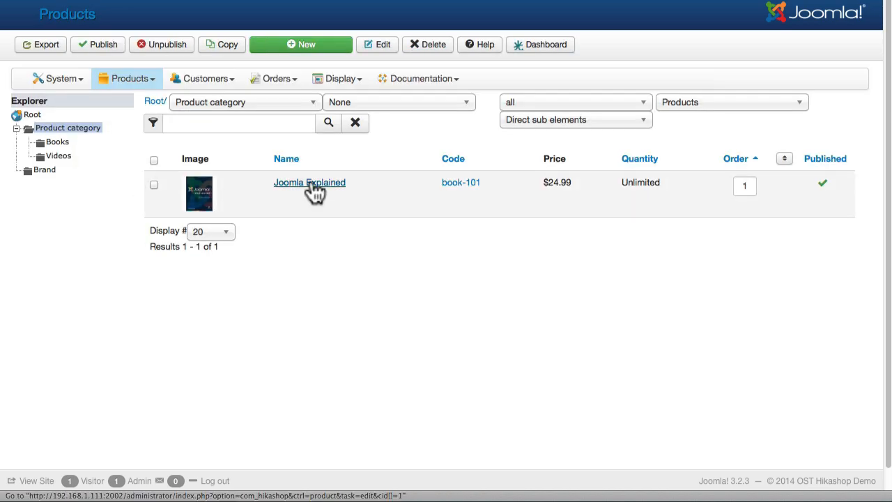
click(309, 181)
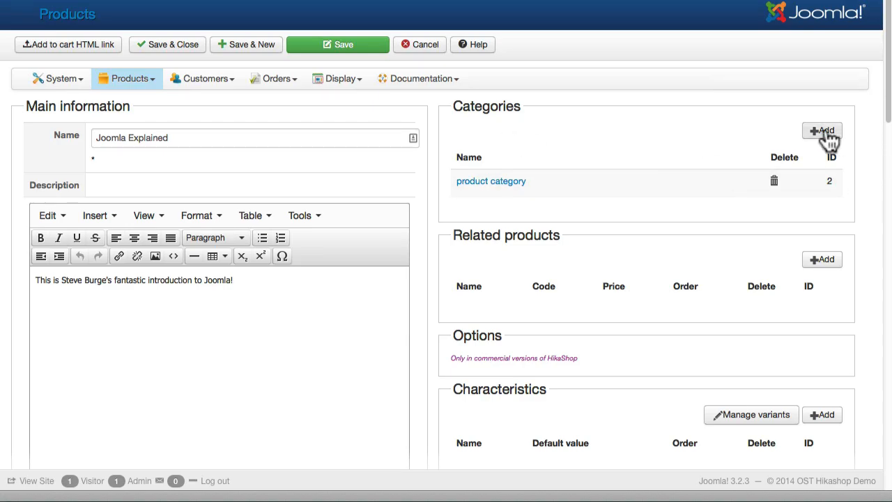
click(822, 131)
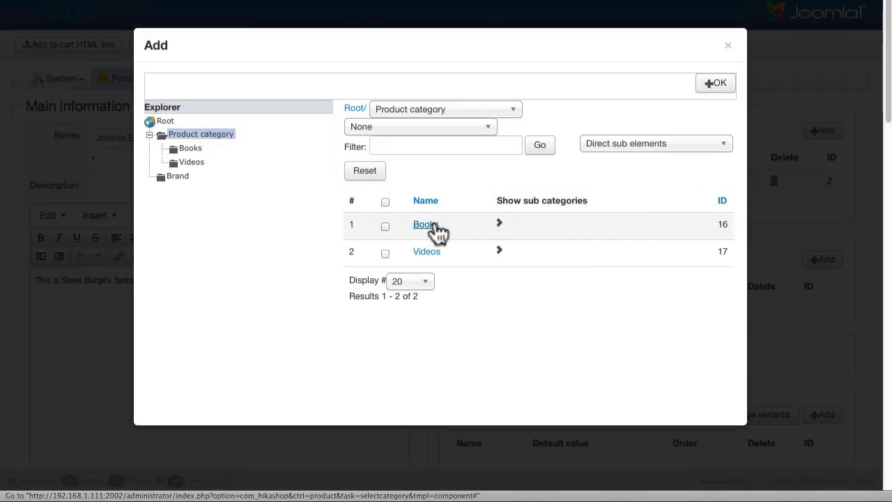
click(425, 223)
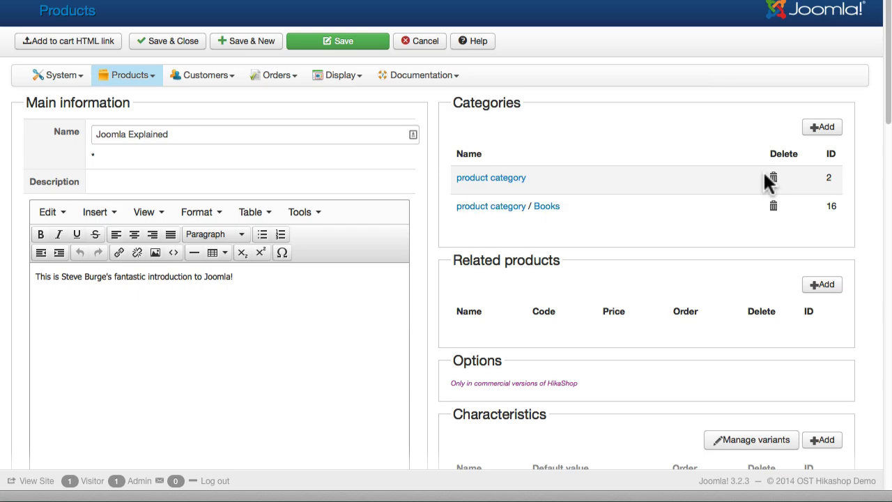
mouse_move(760, 188)
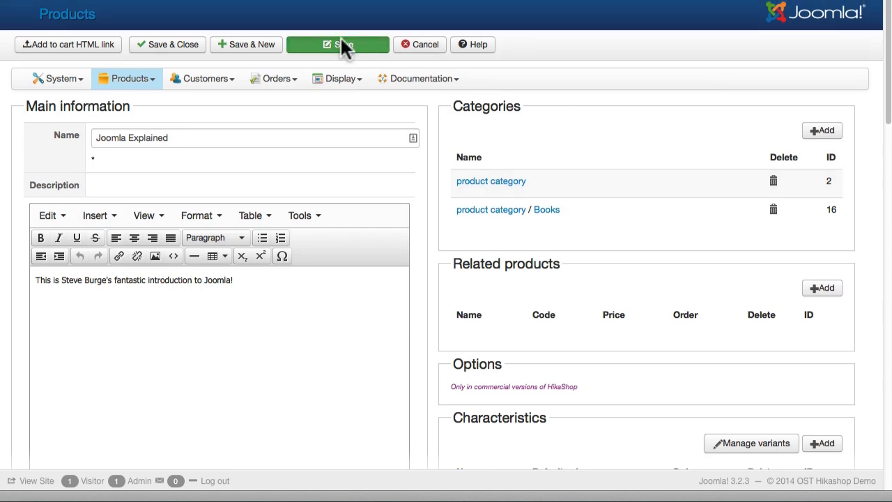
click(337, 43)
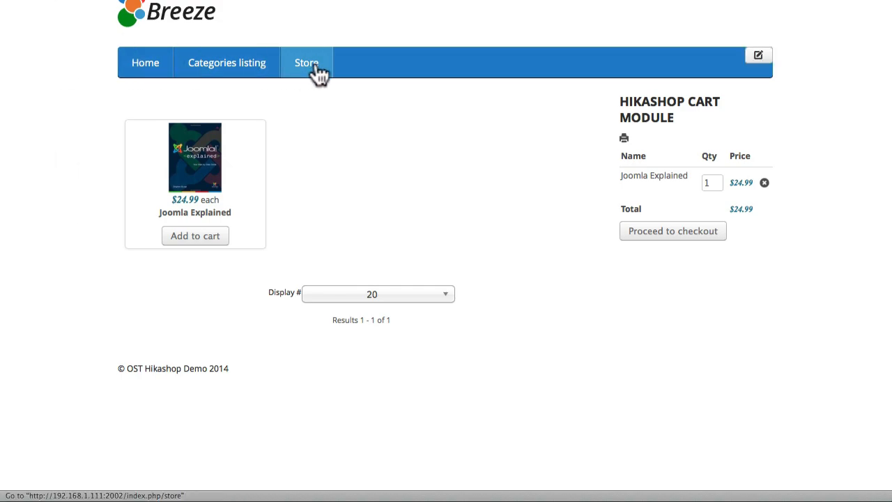
- Reload the Breeze store page to confirm it lists Books and Videos
click(307, 63)
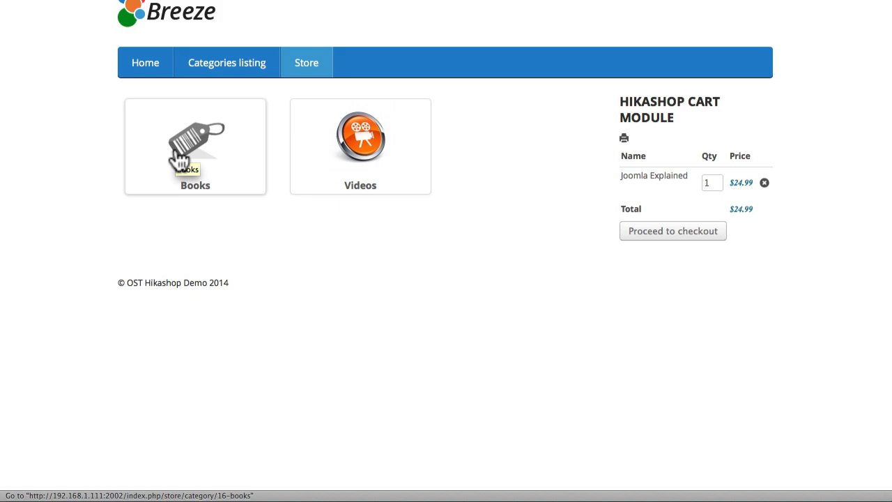
mouse_move(77, 138)
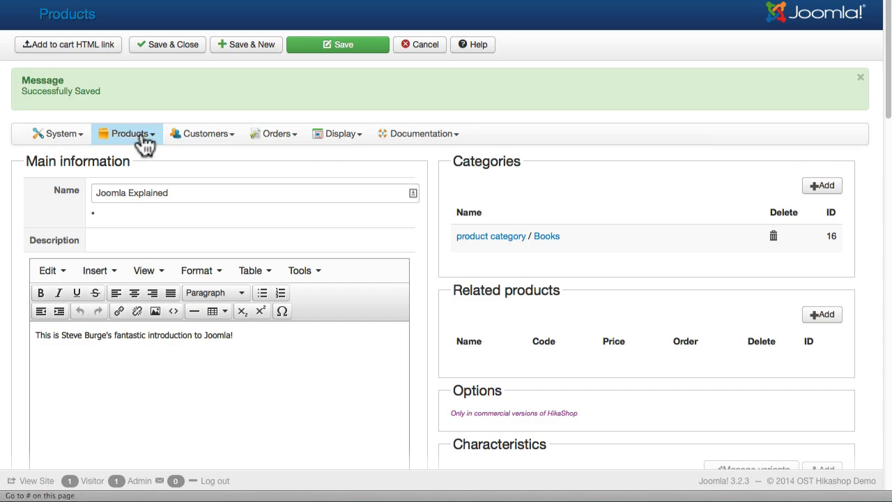
click(128, 133)
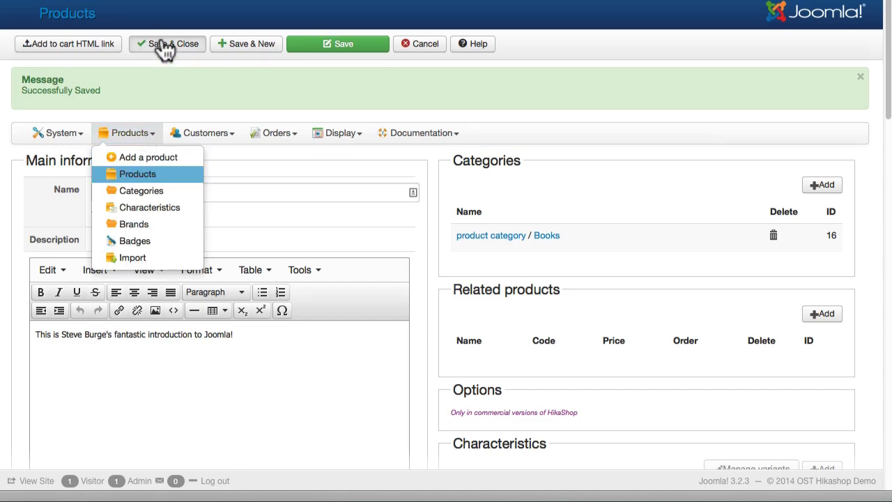
- Create a product named Joomla Intermediate Videos described "Watch these great videos from OSTraining"
click(137, 173)
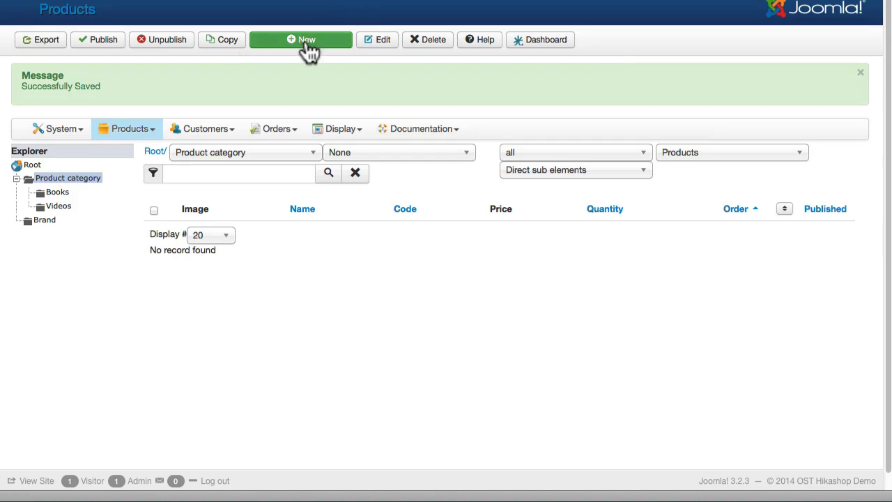
click(301, 39)
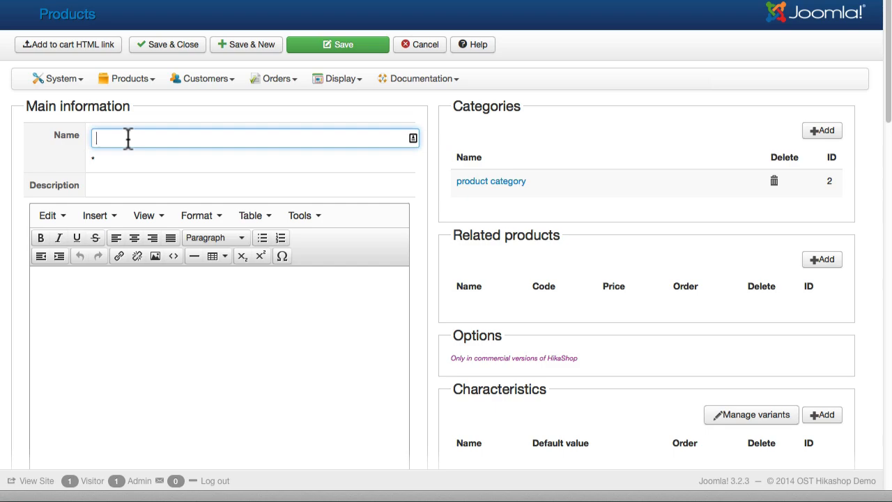
text(Joomla Intermediate)
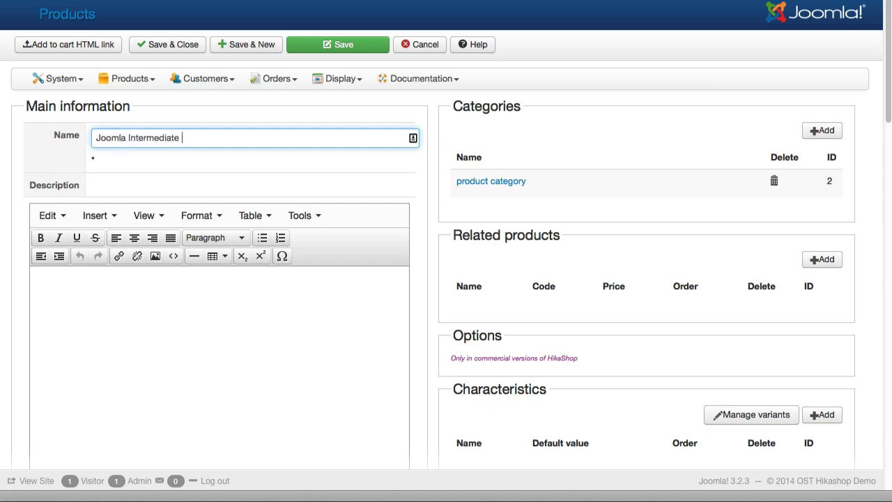
text(Videos)
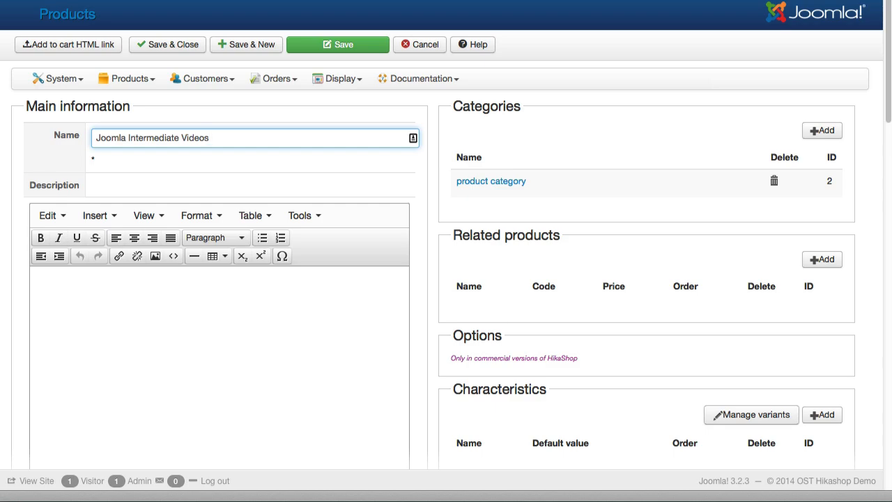
text(w)
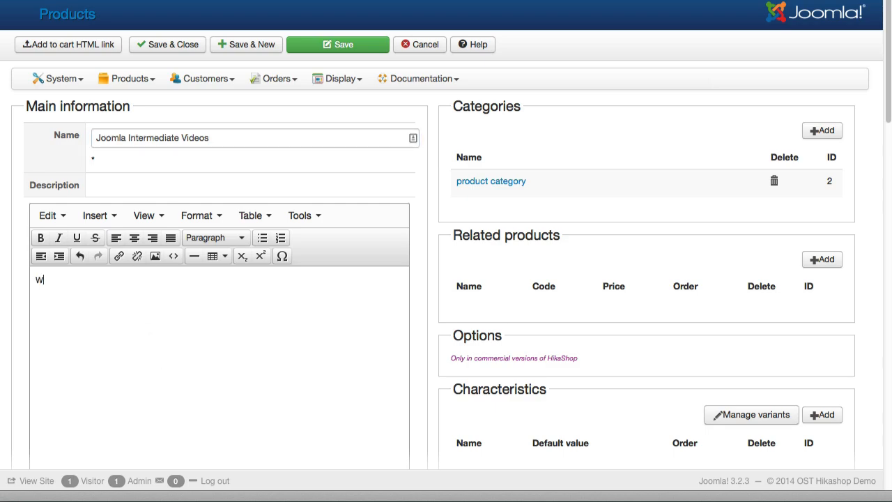
text(atch these)
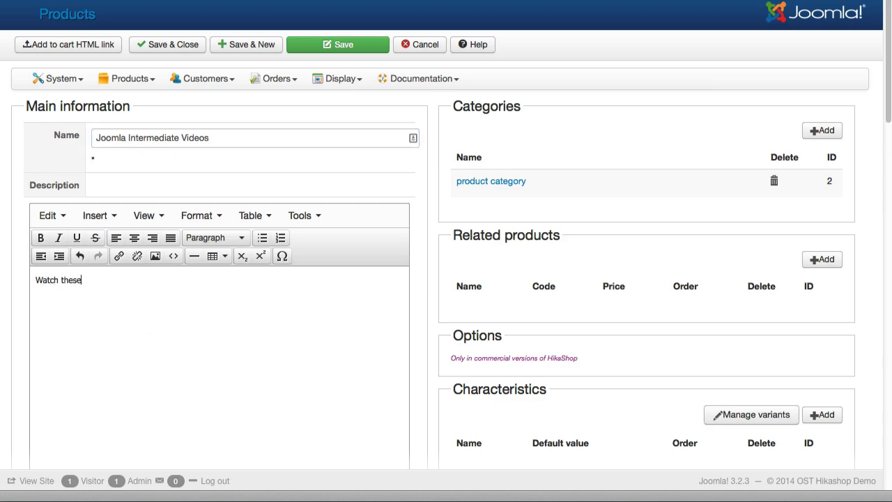
text(great videos f)
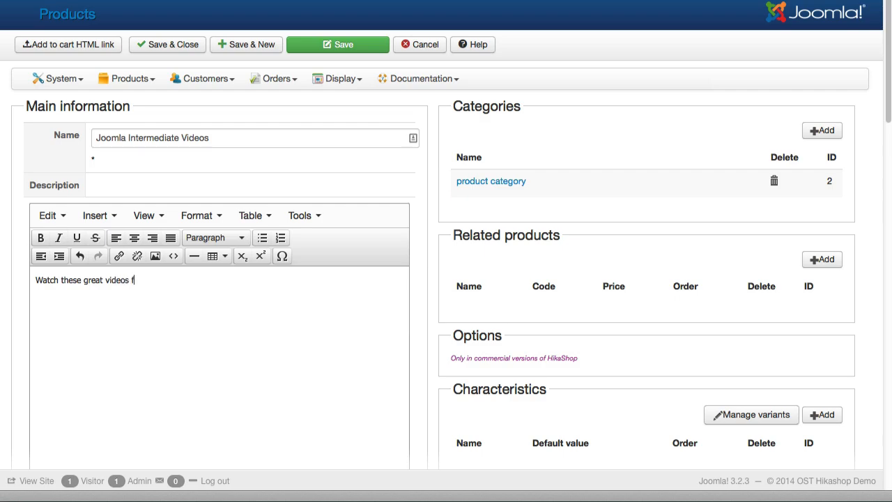
text(rom OSTraining)
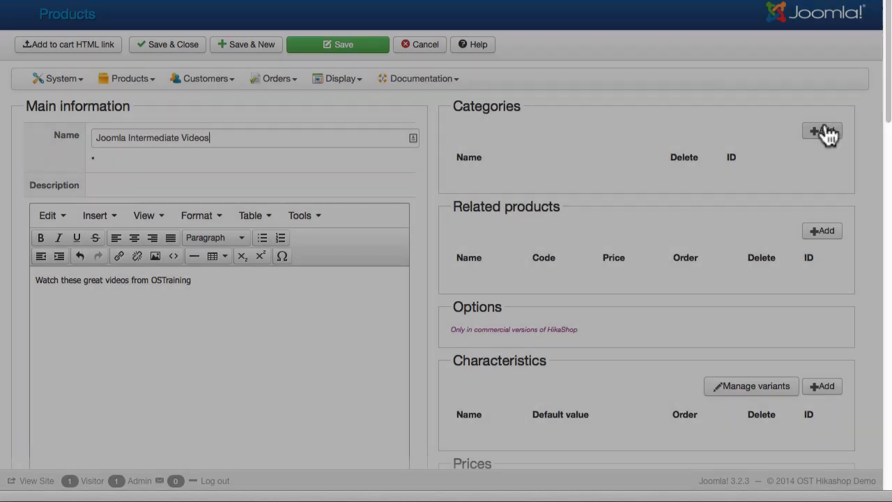
- Assign the Videos category and link Joomla Explained as a related product
click(823, 131)
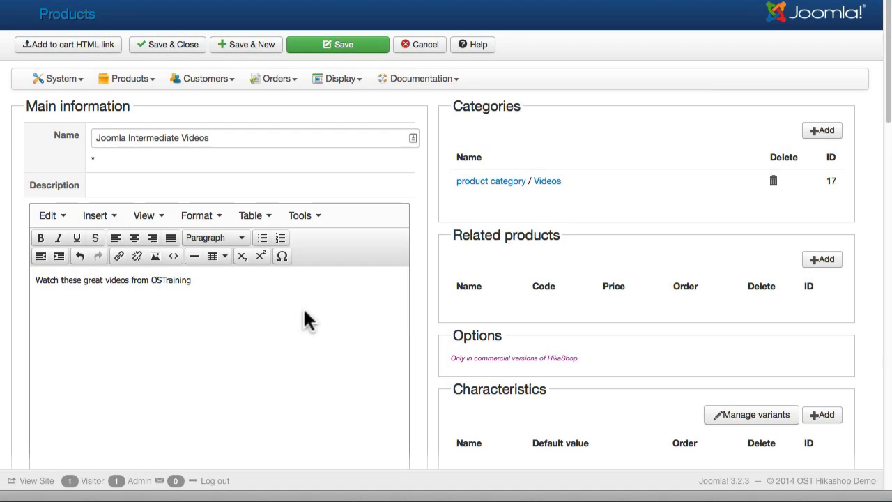
click(822, 259)
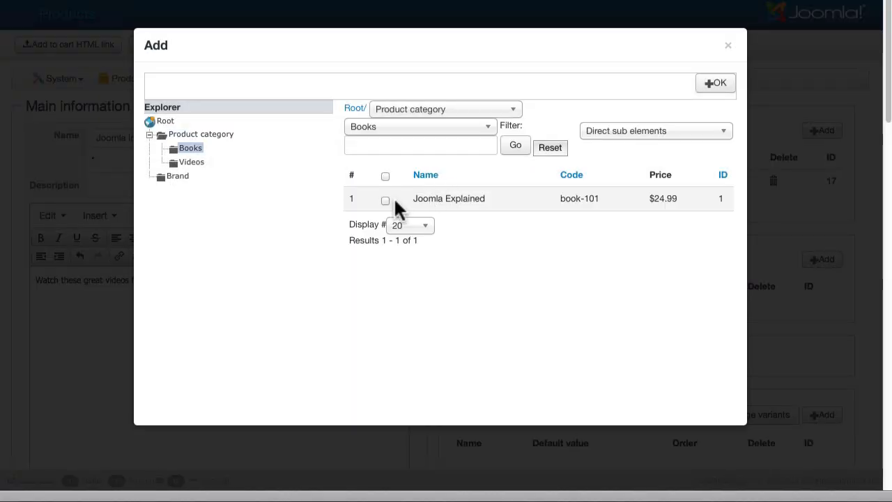
click(385, 198)
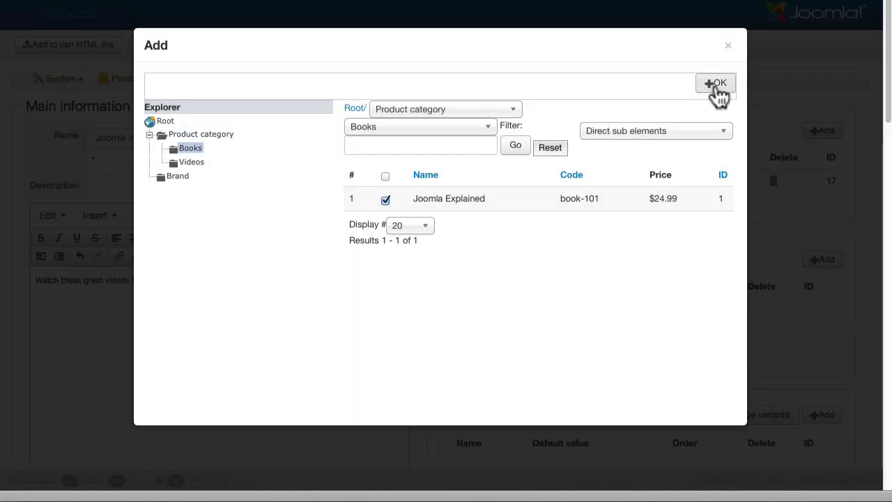
click(716, 83)
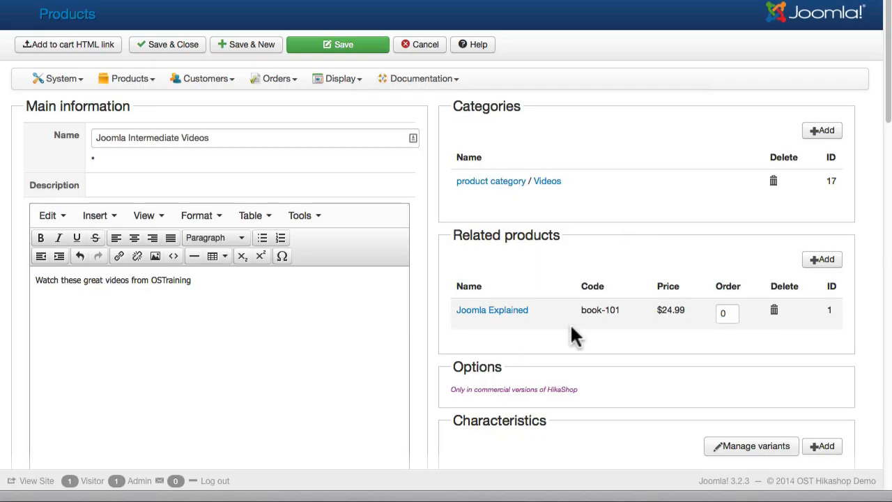
- Enter a price of 24.99 in the product's Prices section
scroll(down, 3)
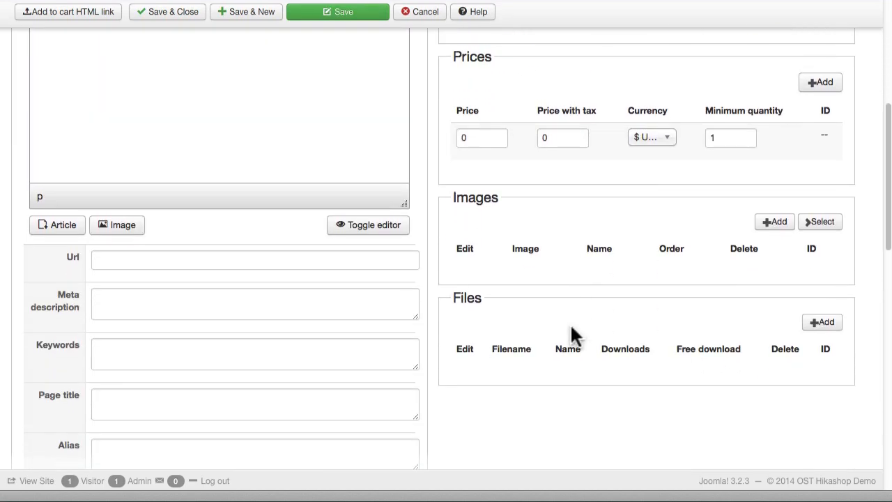
click(204, 159)
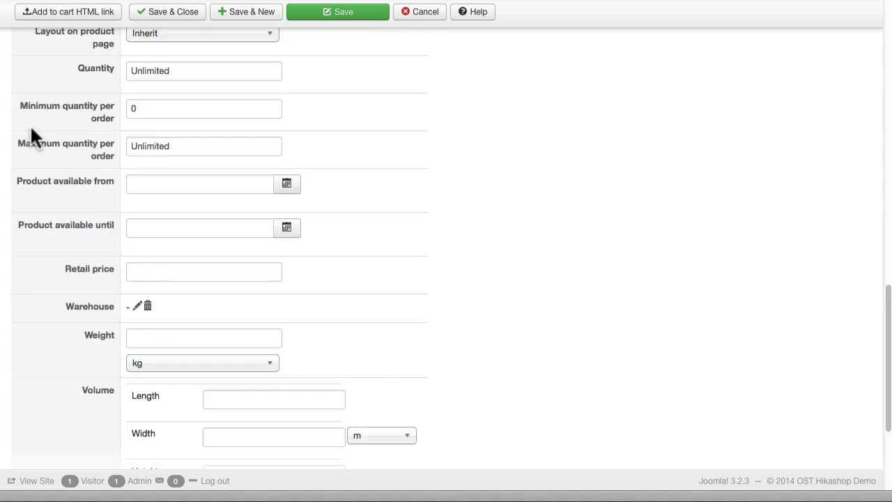
mouse_move(45, 251)
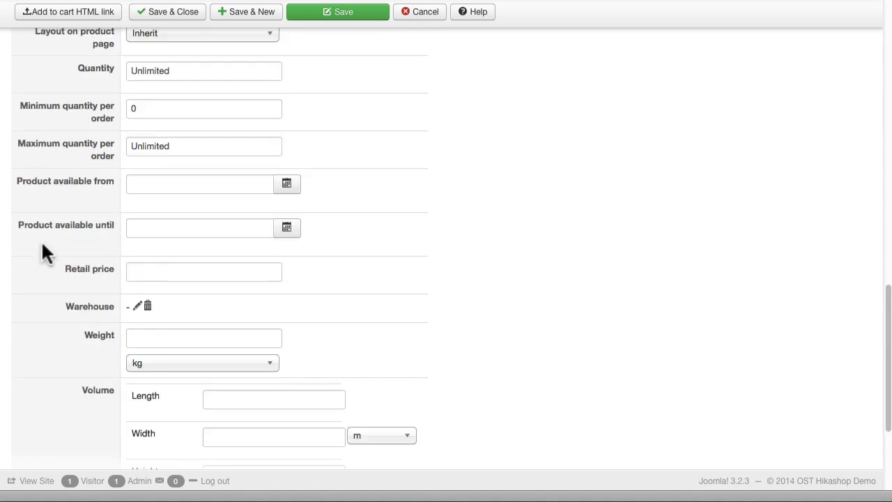
mouse_move(76, 258)
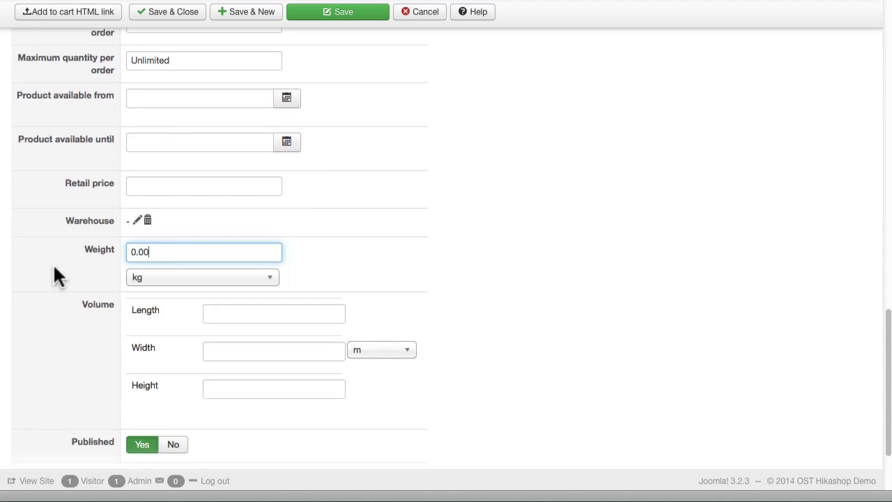
click(201, 276)
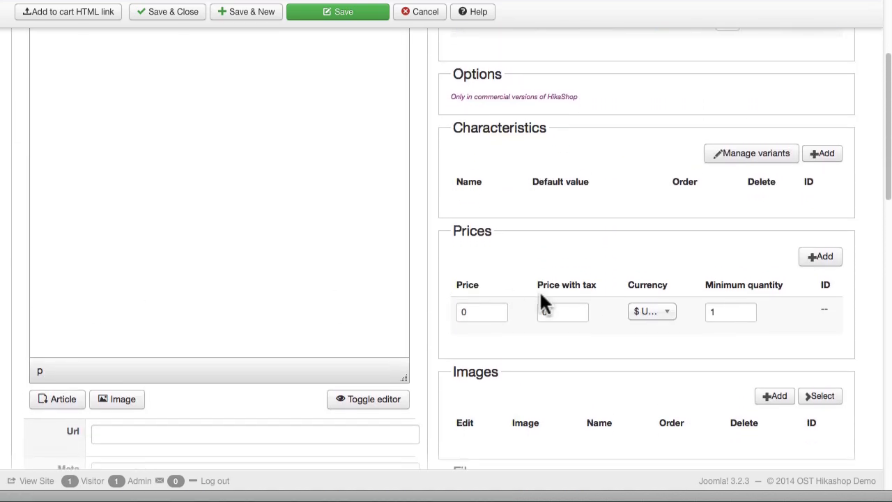
click(483, 312)
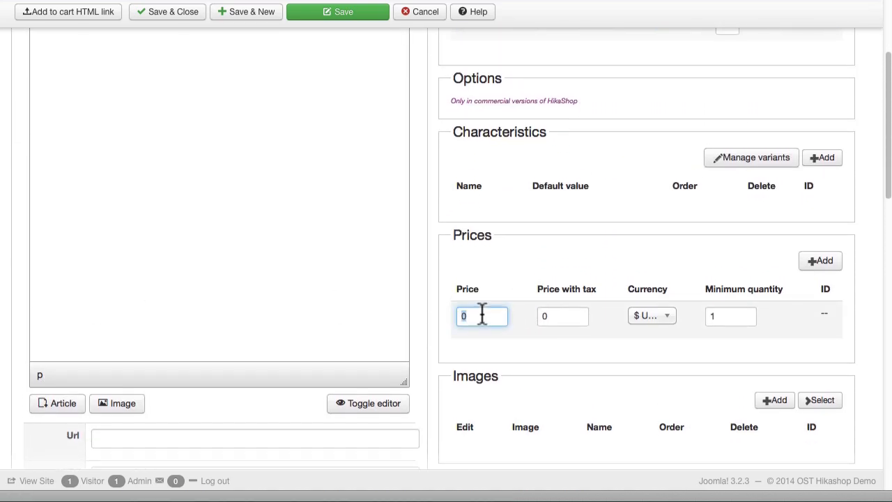
text(24.)
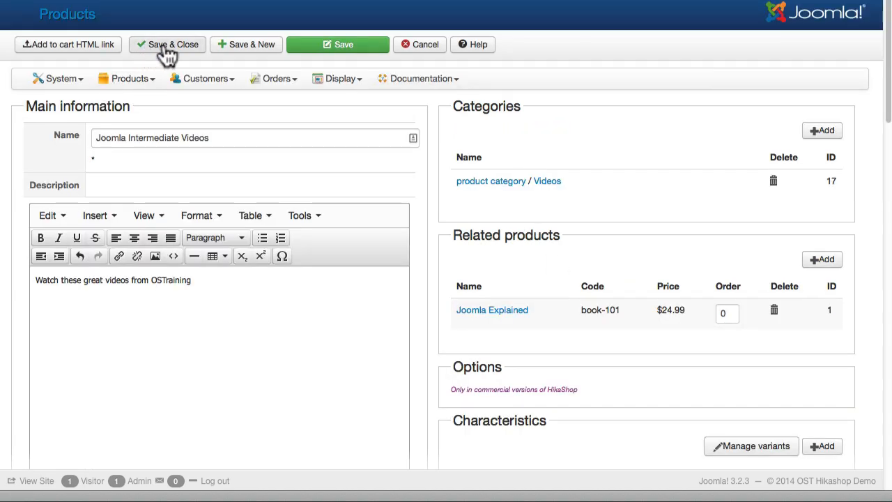
- Save the product, then add Joomla Intermediate Videos to the cart from the Videos store category
click(167, 43)
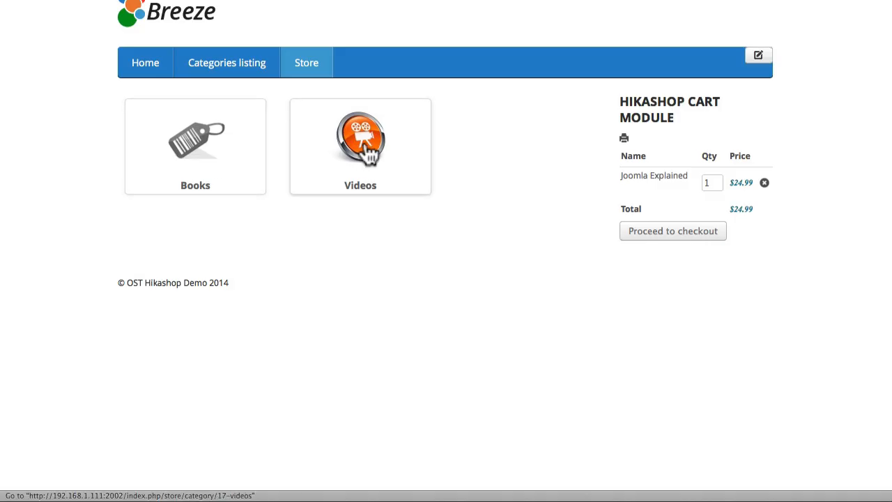
click(360, 147)
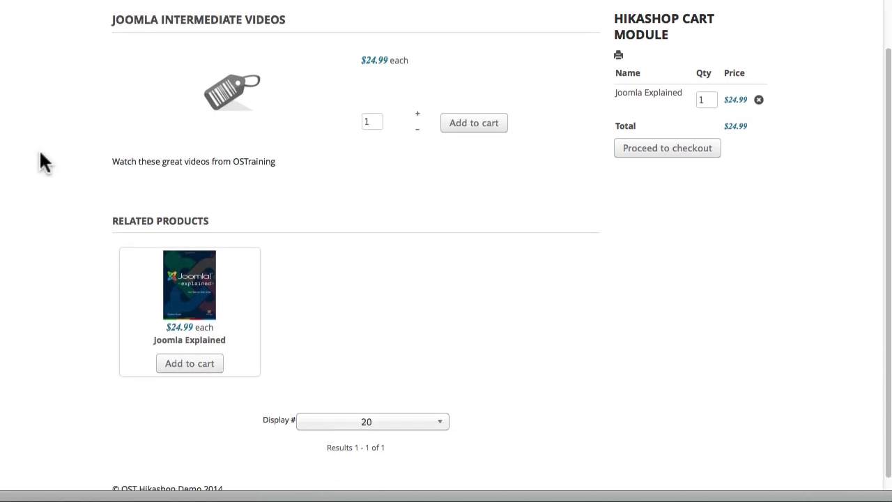
scroll(down, 3)
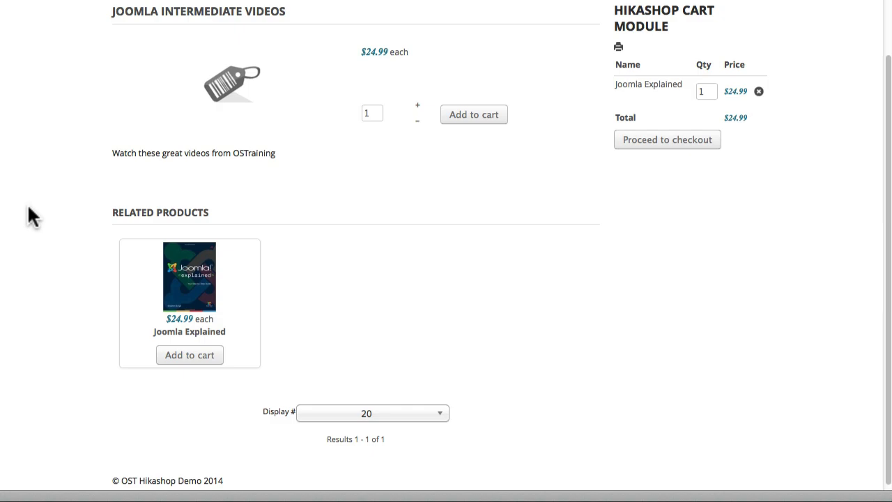
mouse_move(474, 115)
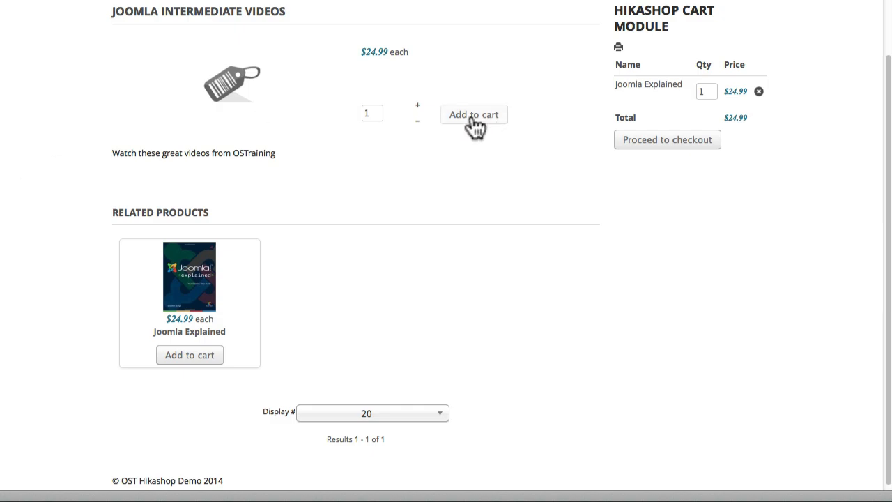
click(474, 115)
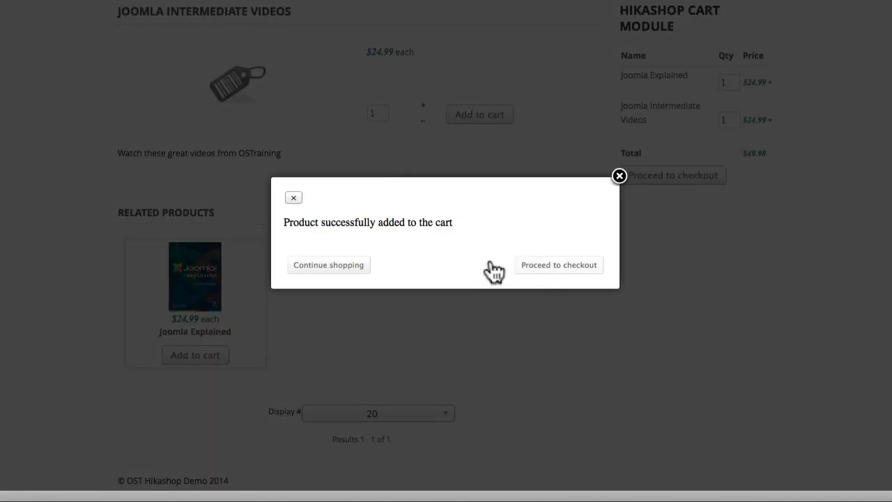
- Proceed to checkout and review both cart items totaling $55.23 with shipping and tax
click(557, 265)
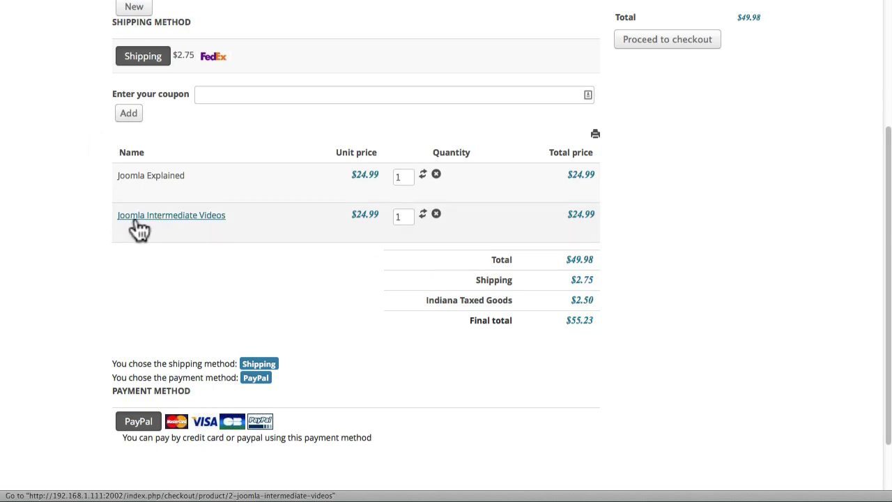
mouse_move(59, 259)
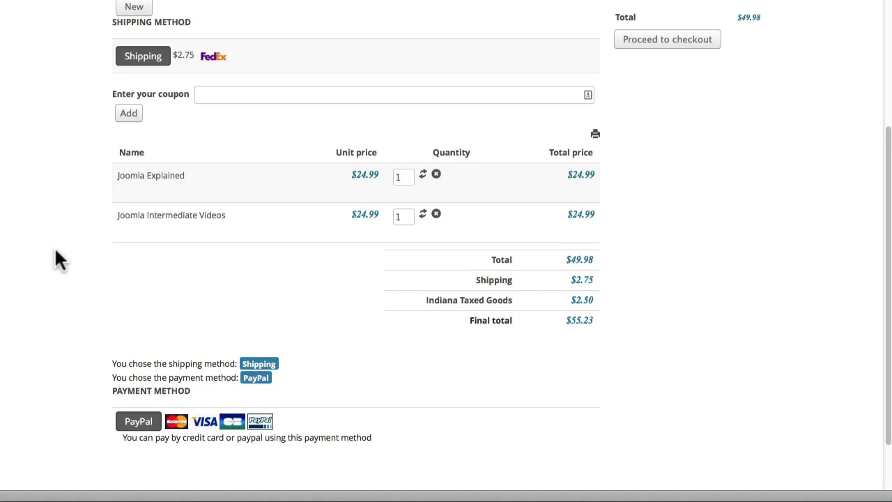
scroll(up, 3)
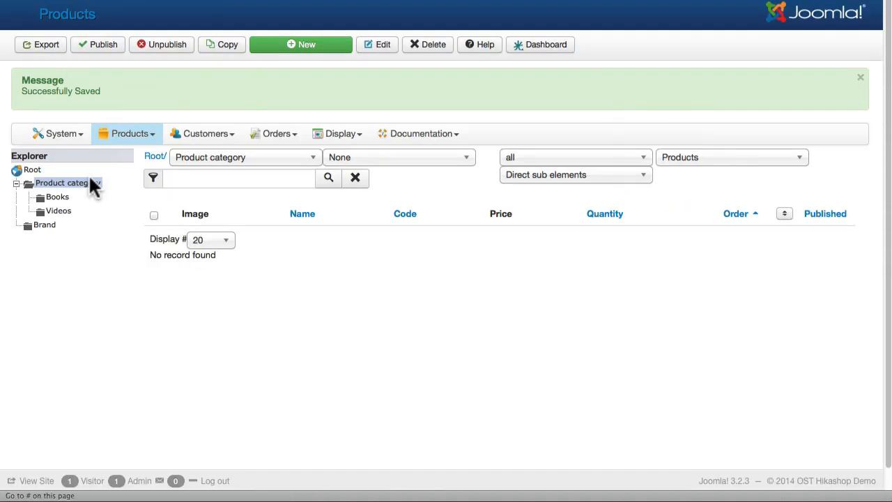
- Check the Products menu, then bring up the System menu for payment and shipping settings
click(130, 134)
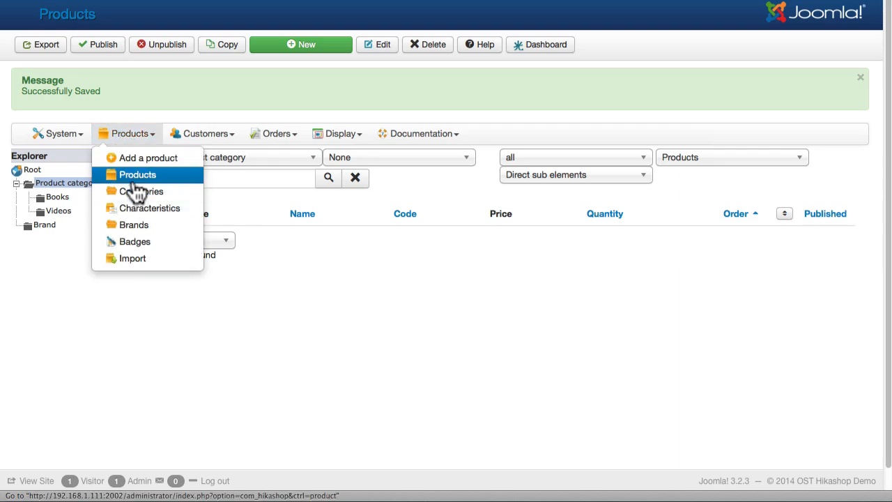
mouse_move(134, 241)
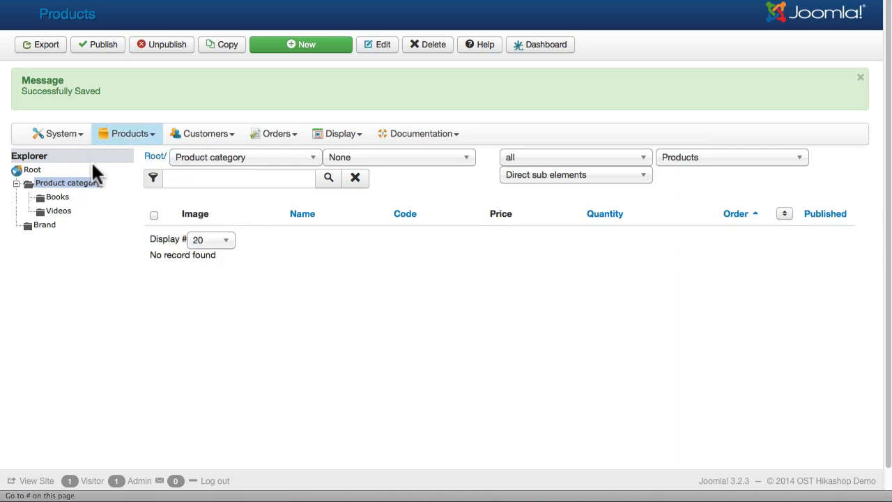
click(59, 134)
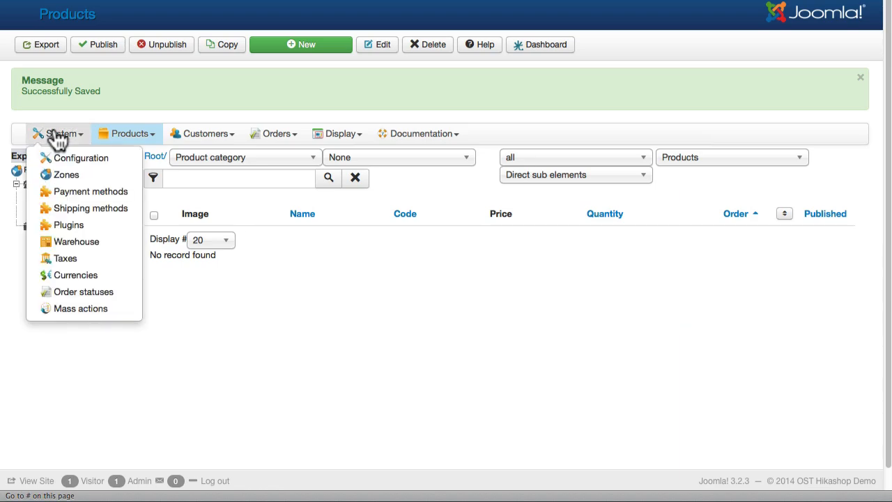